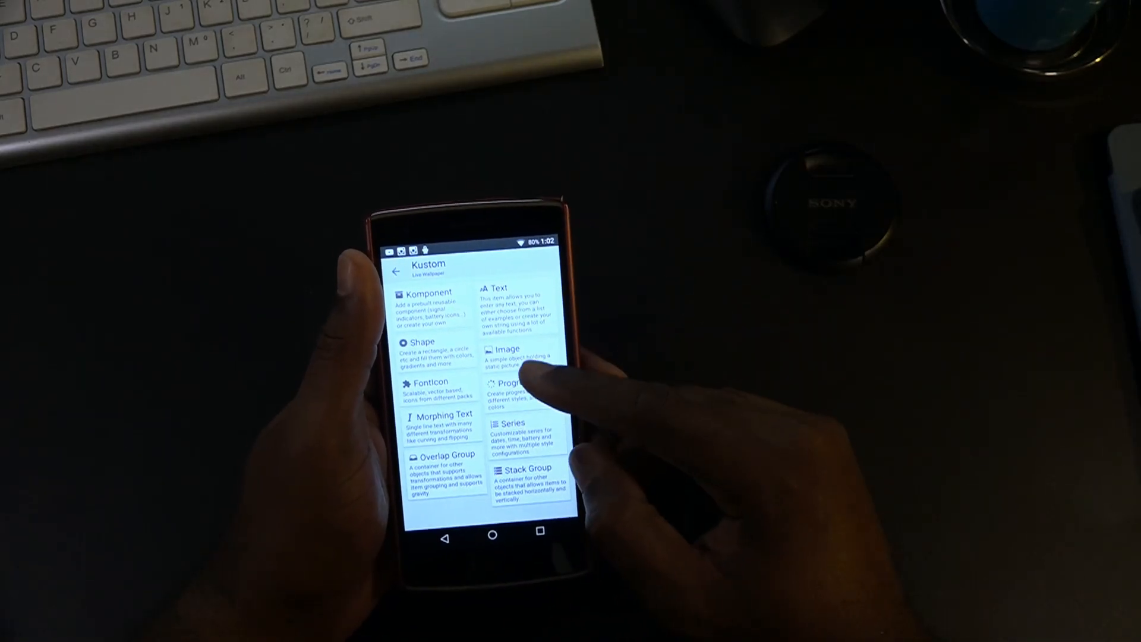
- Dismiss the Add Item list so the navigation drawer with preset options can be reached
left_click(508, 349)
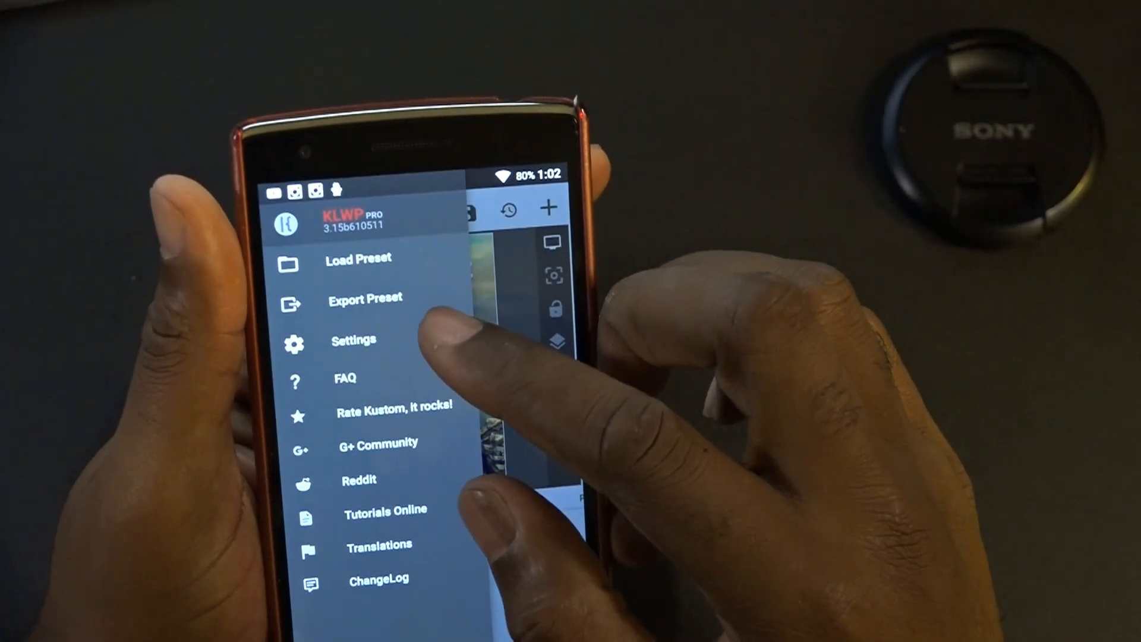
- Export the preset titled 'blah' with author 'test' and a gmail address, confirming with the checkmark
left_click(365, 297)
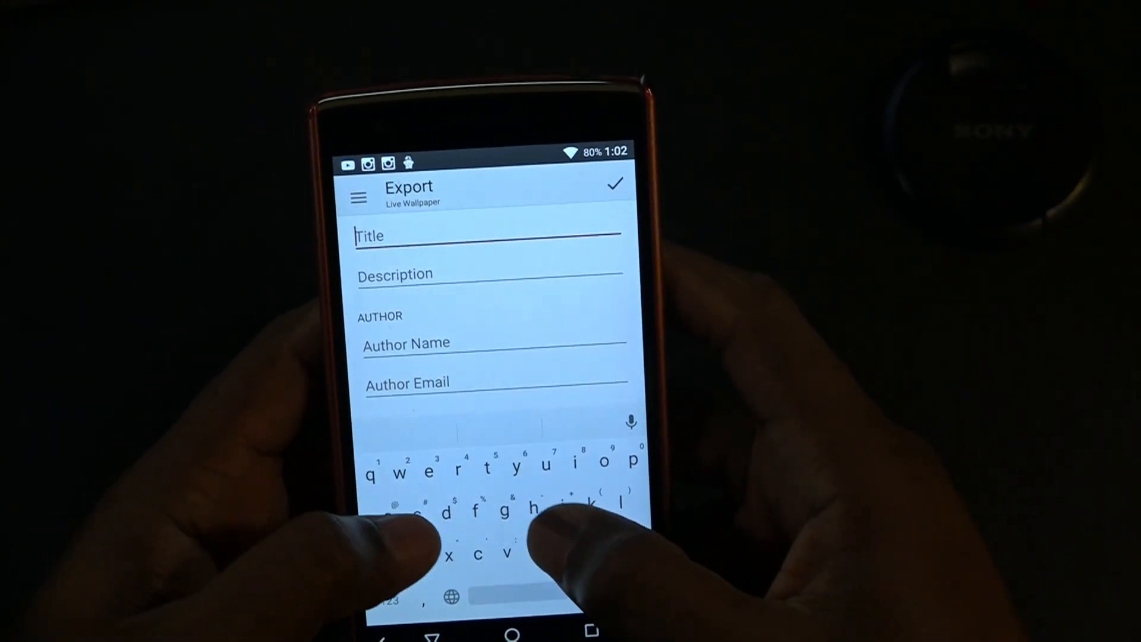
type("blah blah blah")
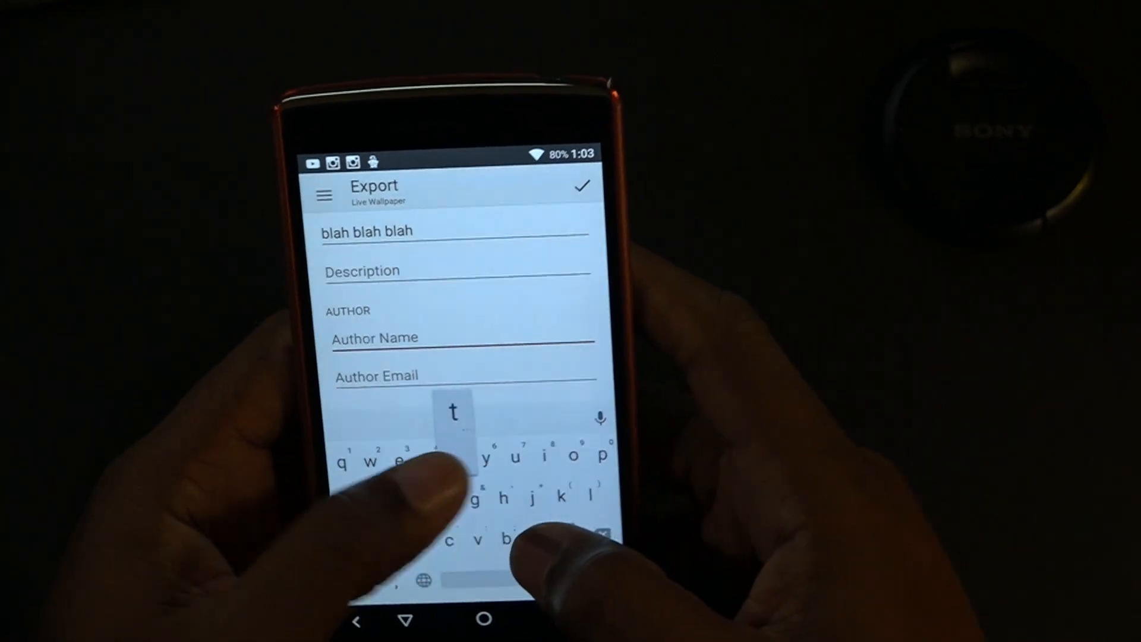
type("test")
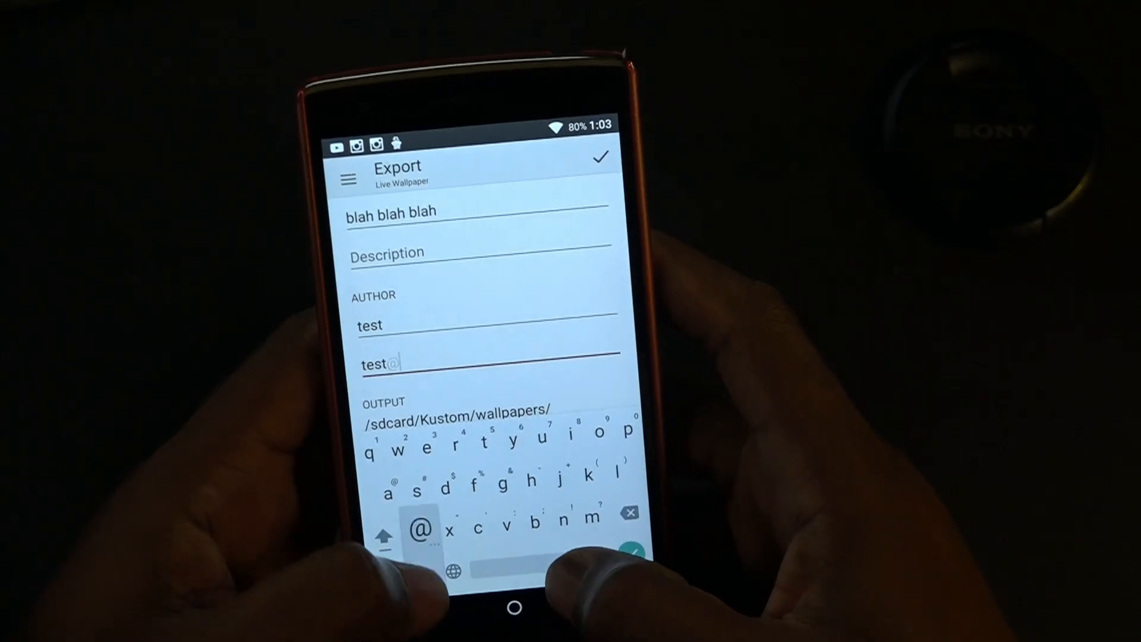
type("gmail.com")
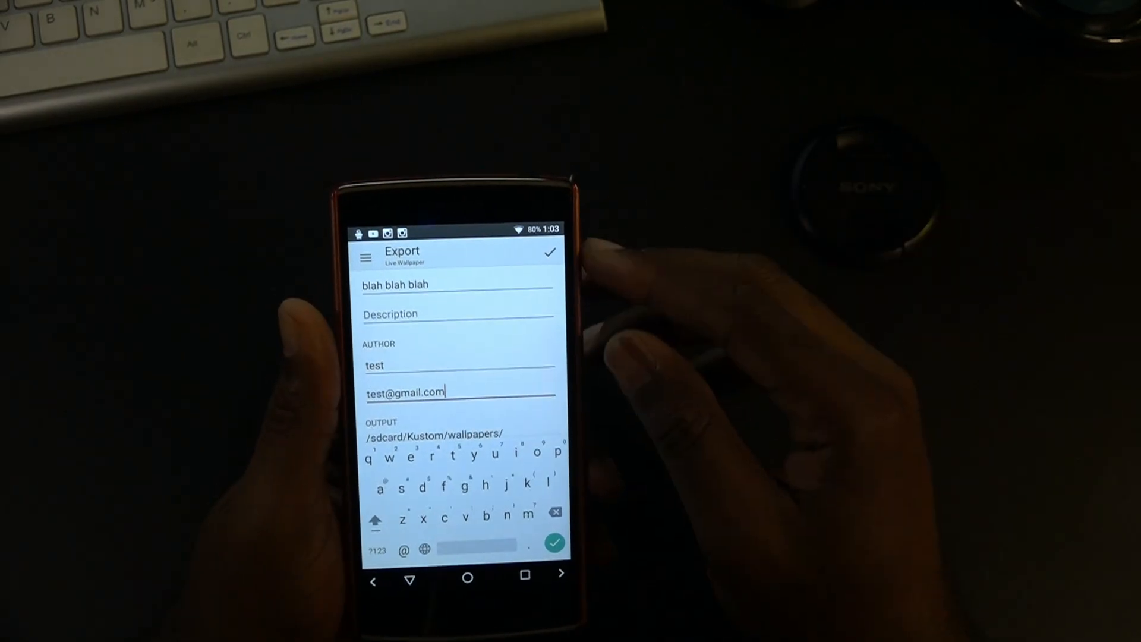
left_click(550, 252)
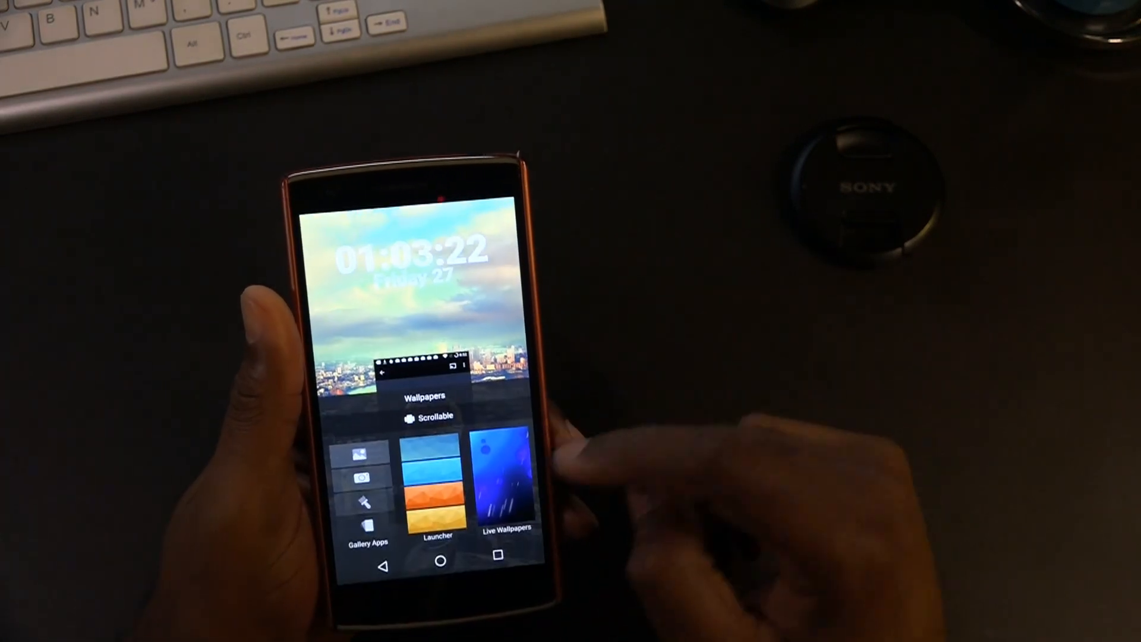
- Launch Solid Explorer from the home screen
left_click(505, 476)
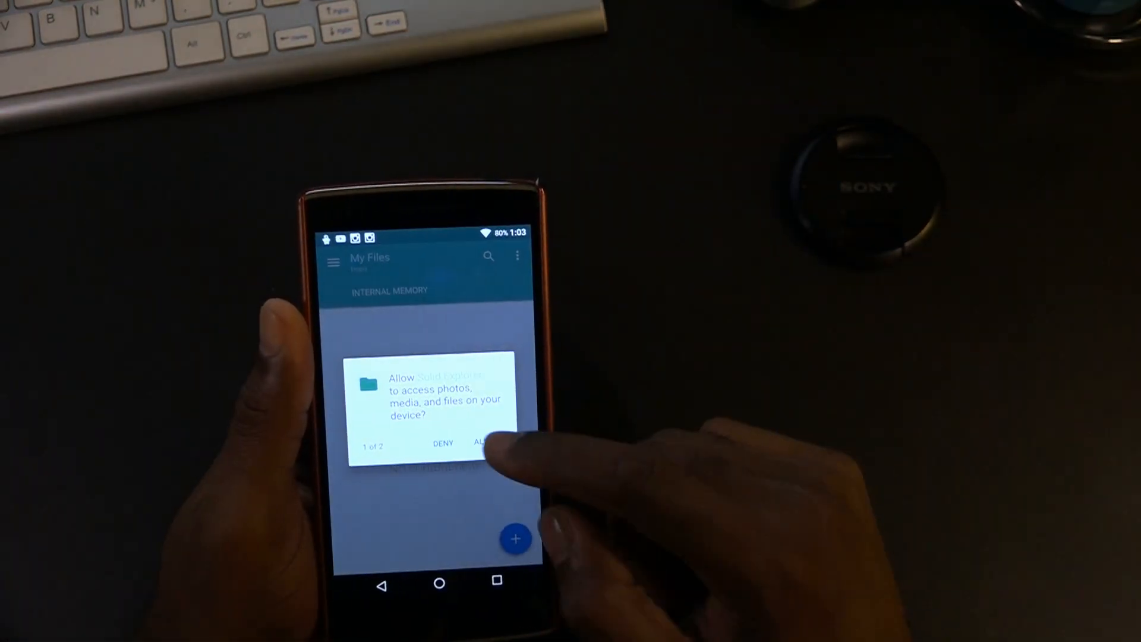
- Grant storage access, browse into Kustom and Android/obb, and return to Internal Memory
left_click(487, 442)
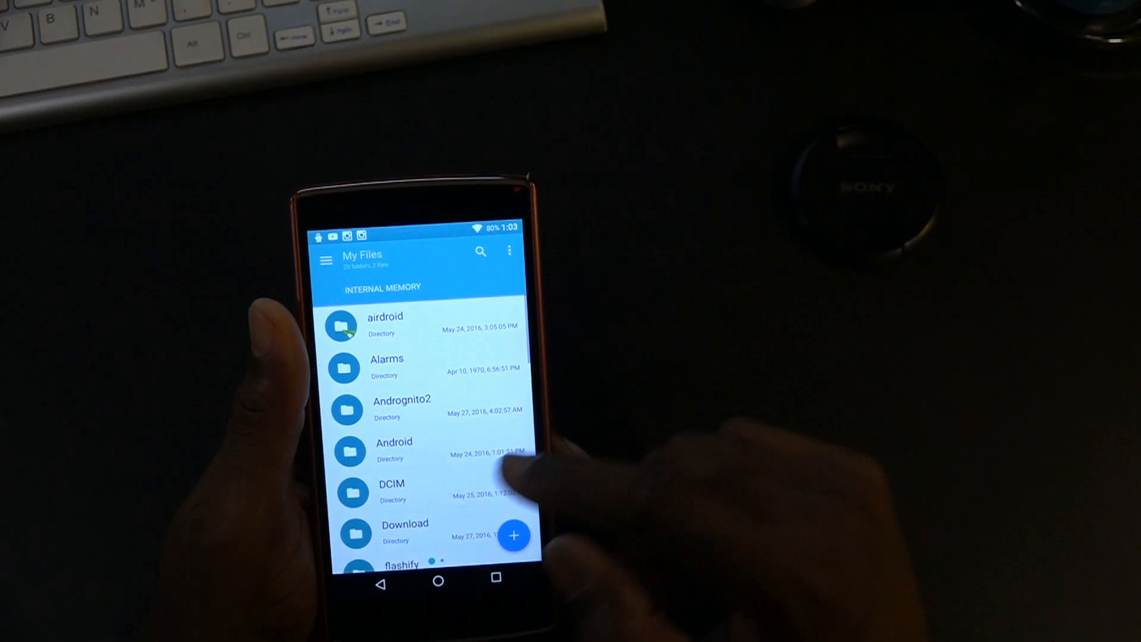
scroll("down", 3)
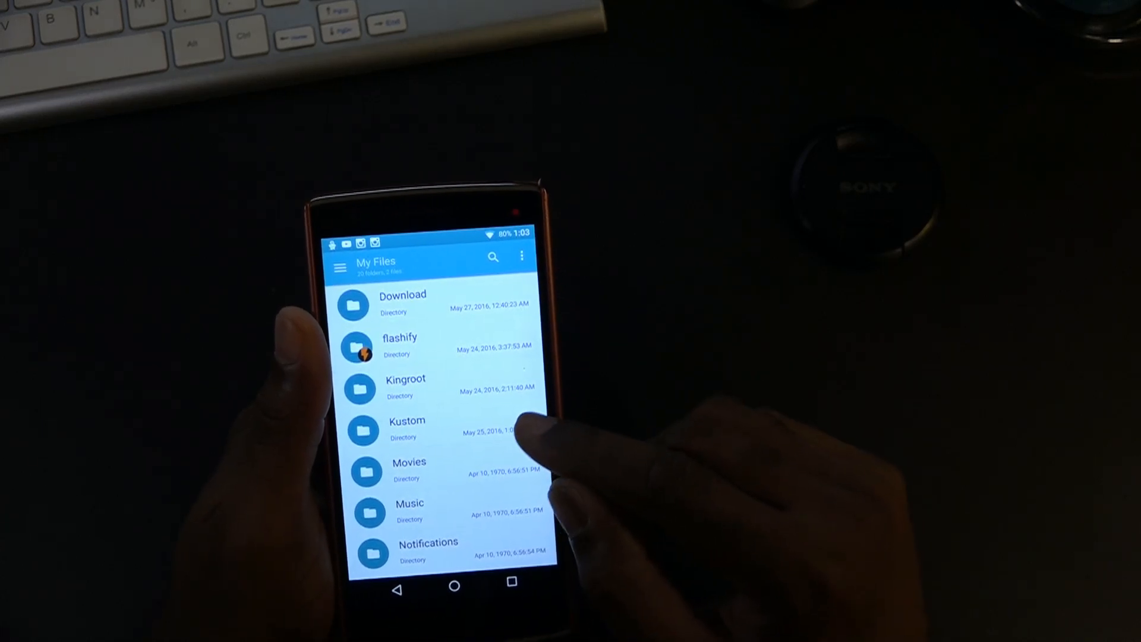
left_click(406, 427)
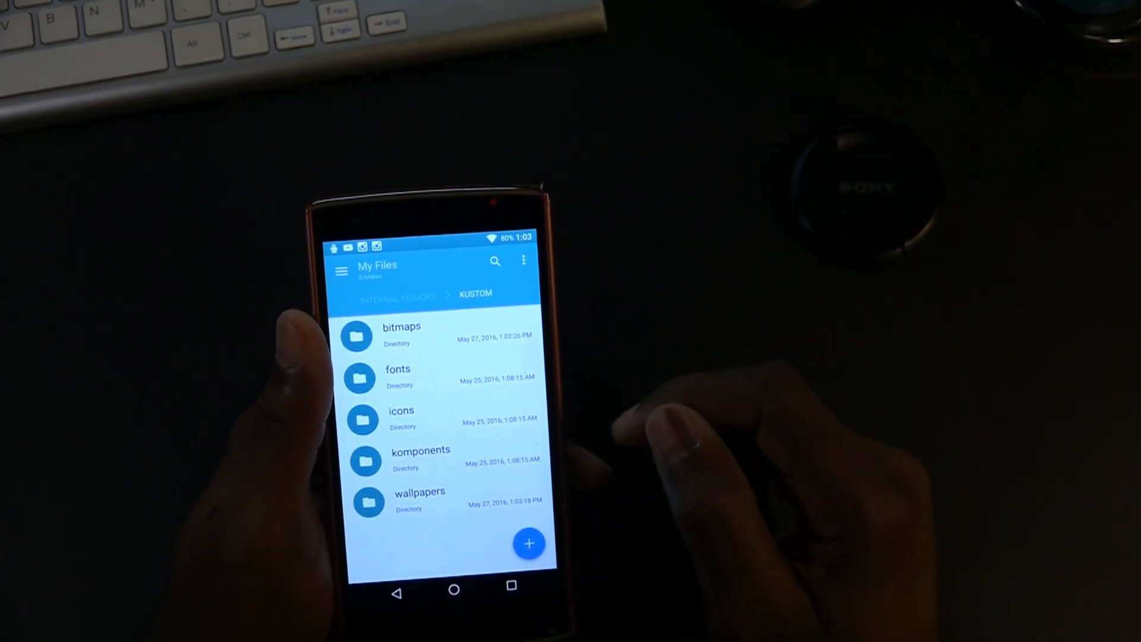
left_click(420, 500)
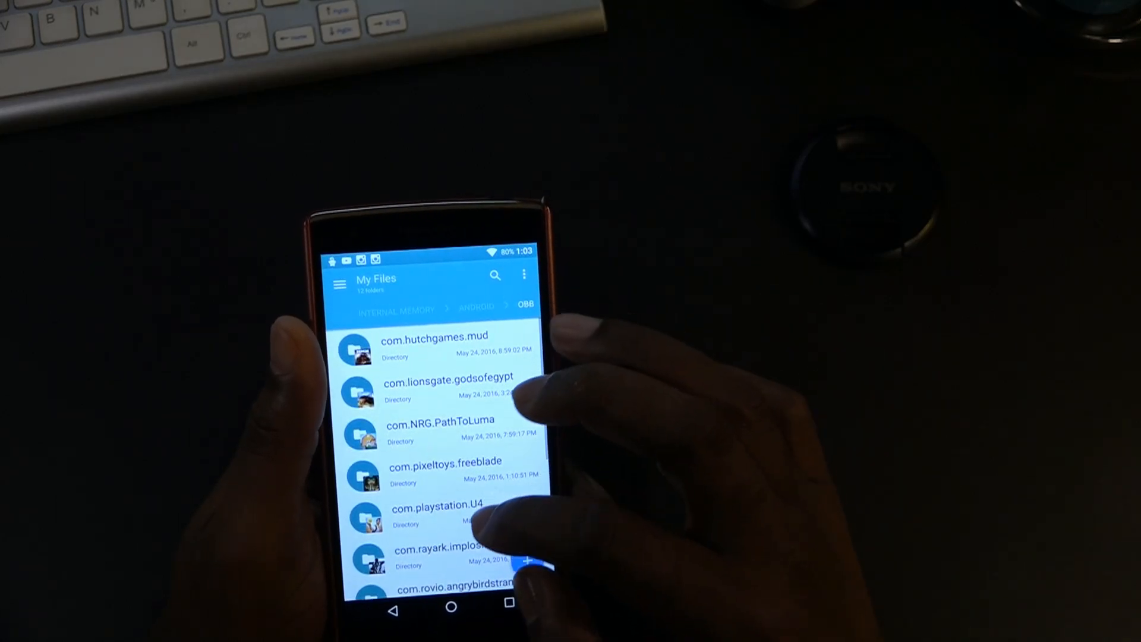
scroll("down", 3)
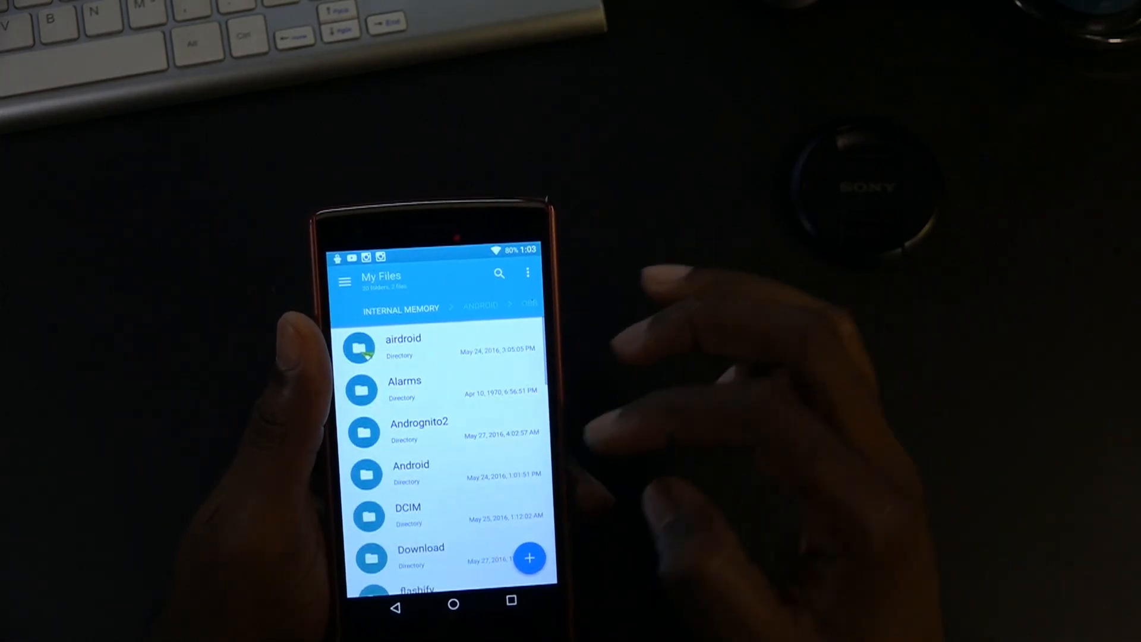
left_click(421, 556)
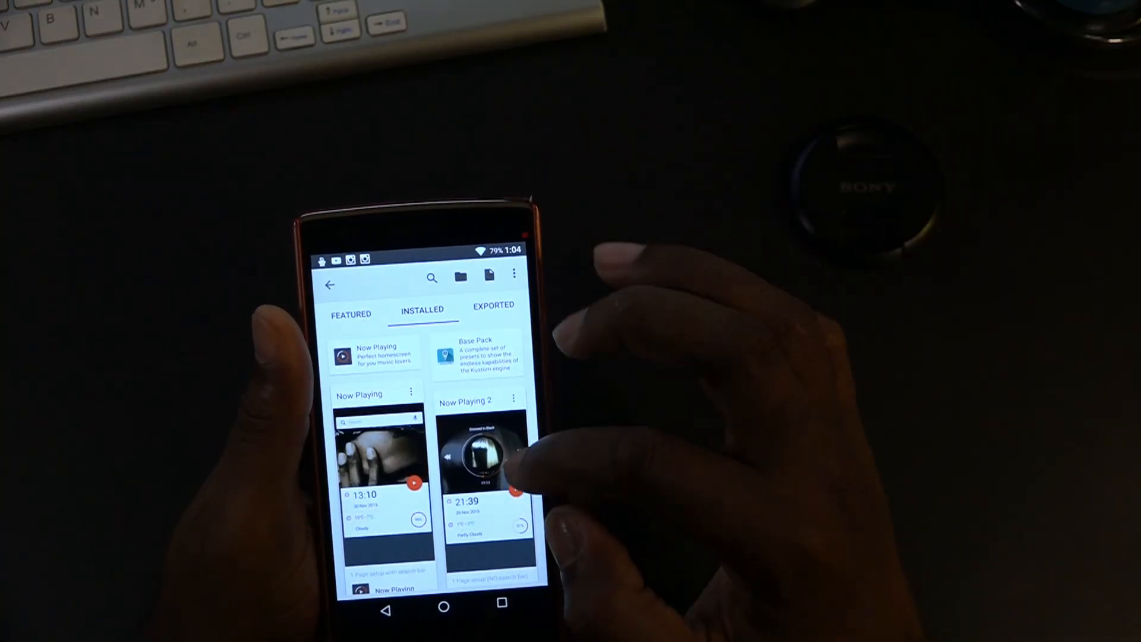
- Scroll the Installed presets and switch to the Exported presets list
scroll("down", 3)
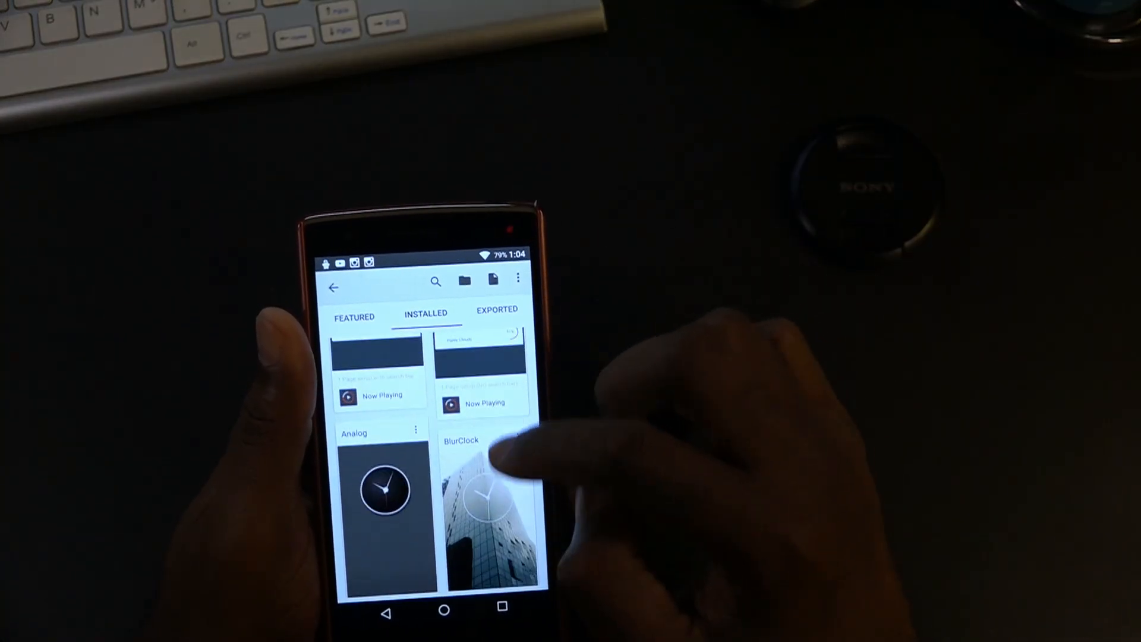
left_click(489, 494)
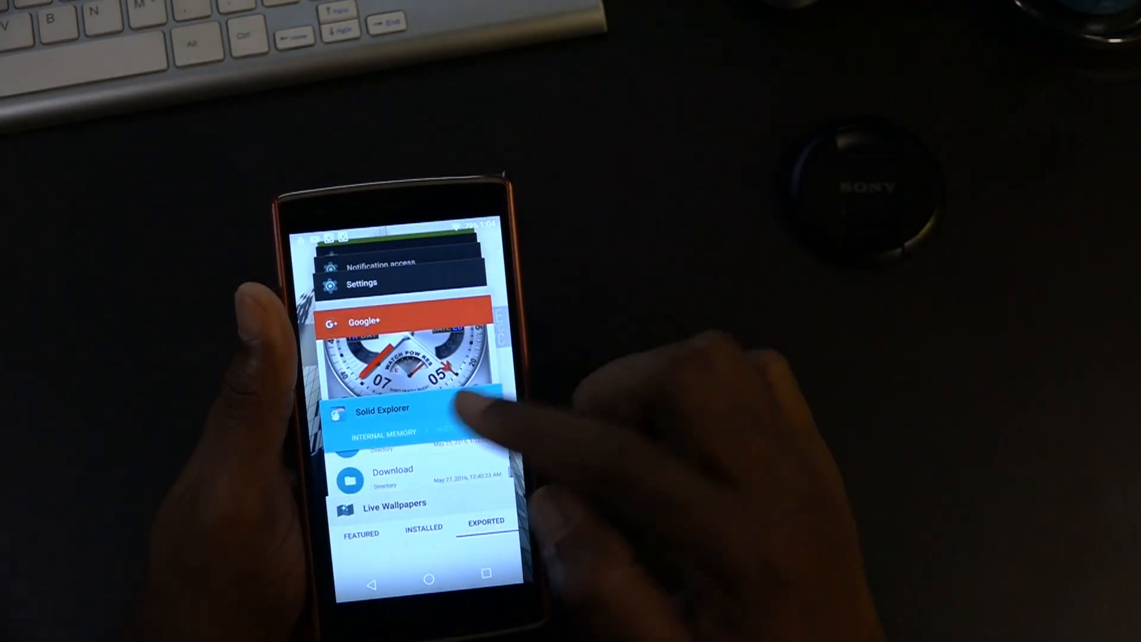
- Return to Solid Explorer, select blah_blah_blah.klwp in Movies and cut it for moving
left_click(407, 408)
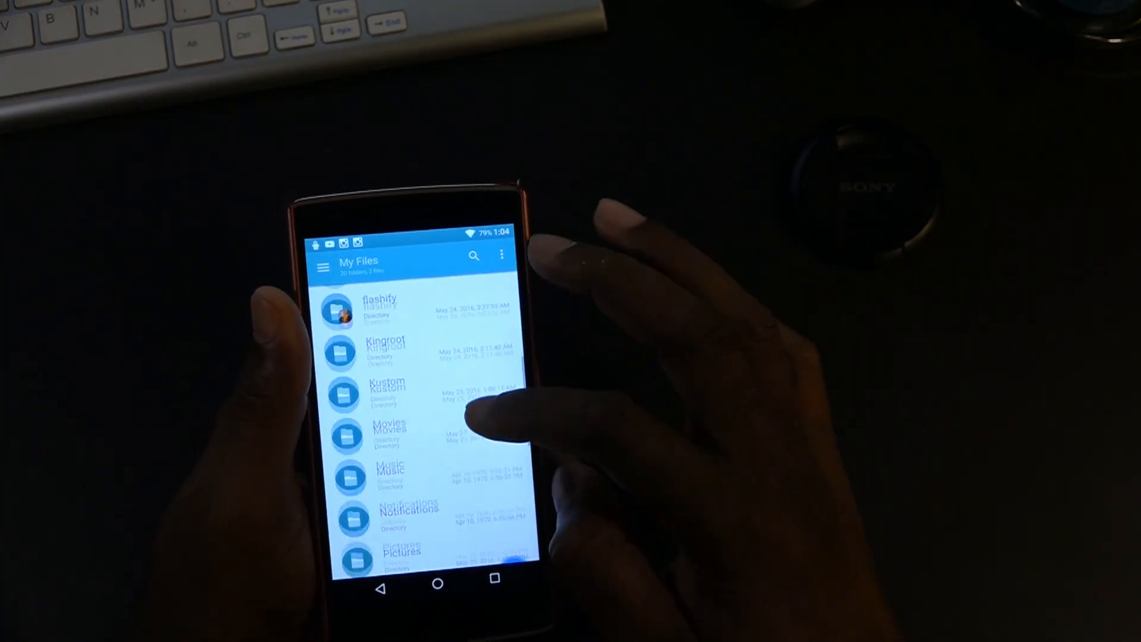
left_click(391, 435)
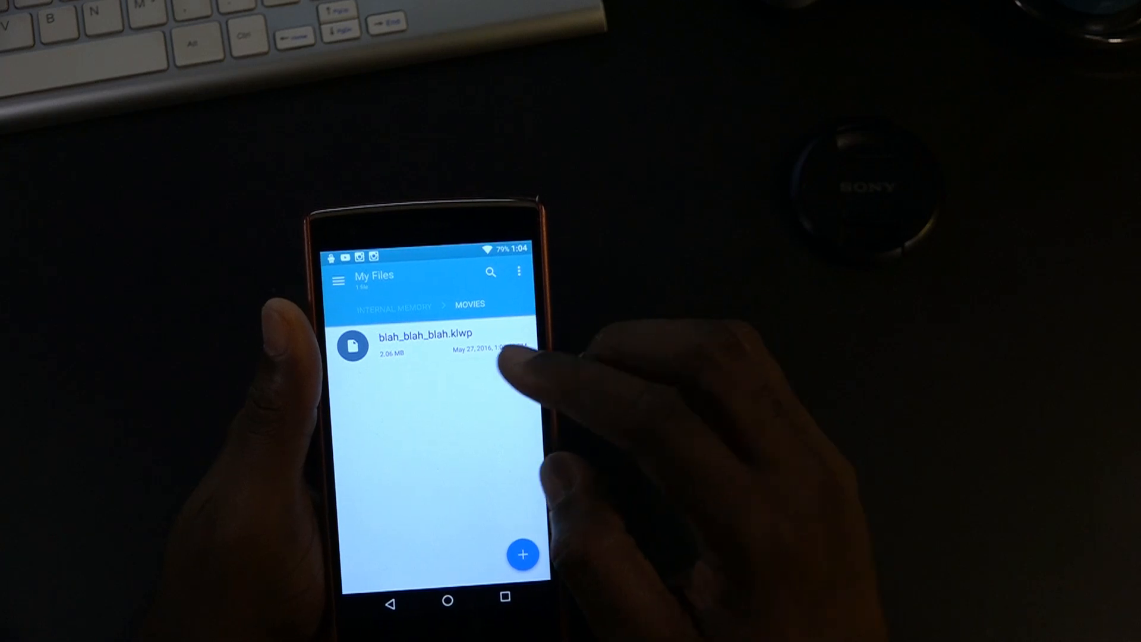
left_click(436, 346)
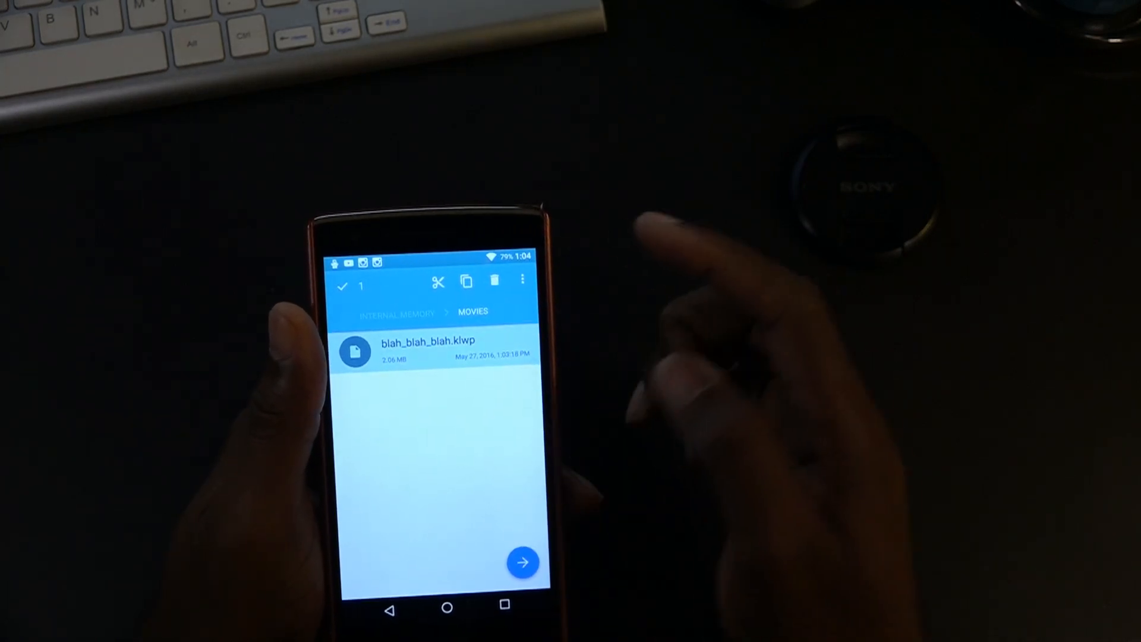
left_click(523, 281)
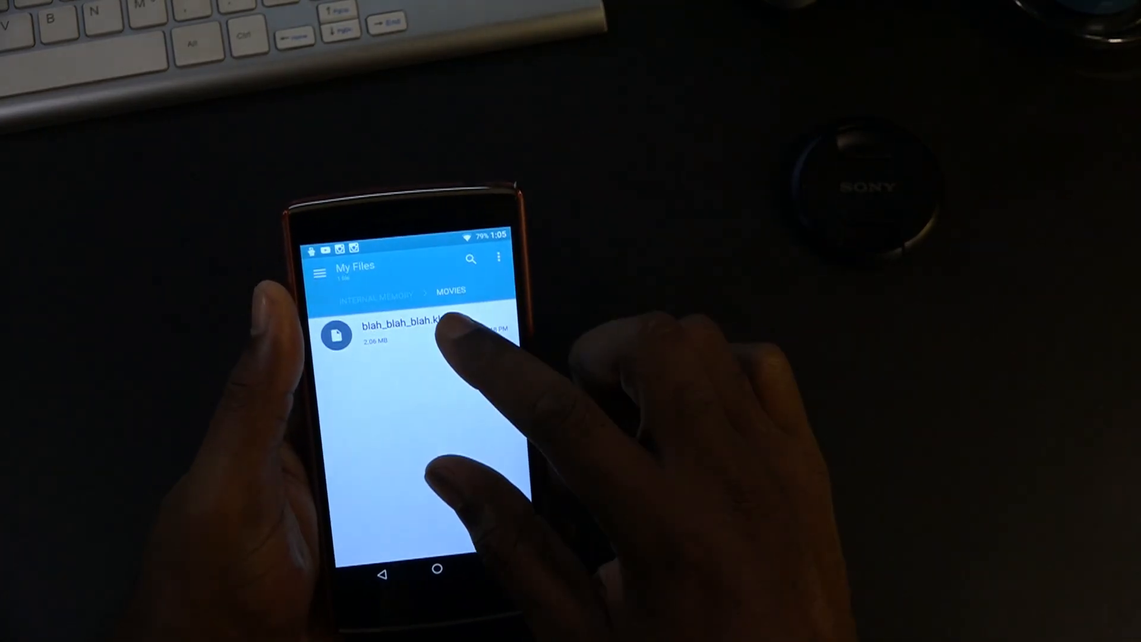
left_click(407, 328)
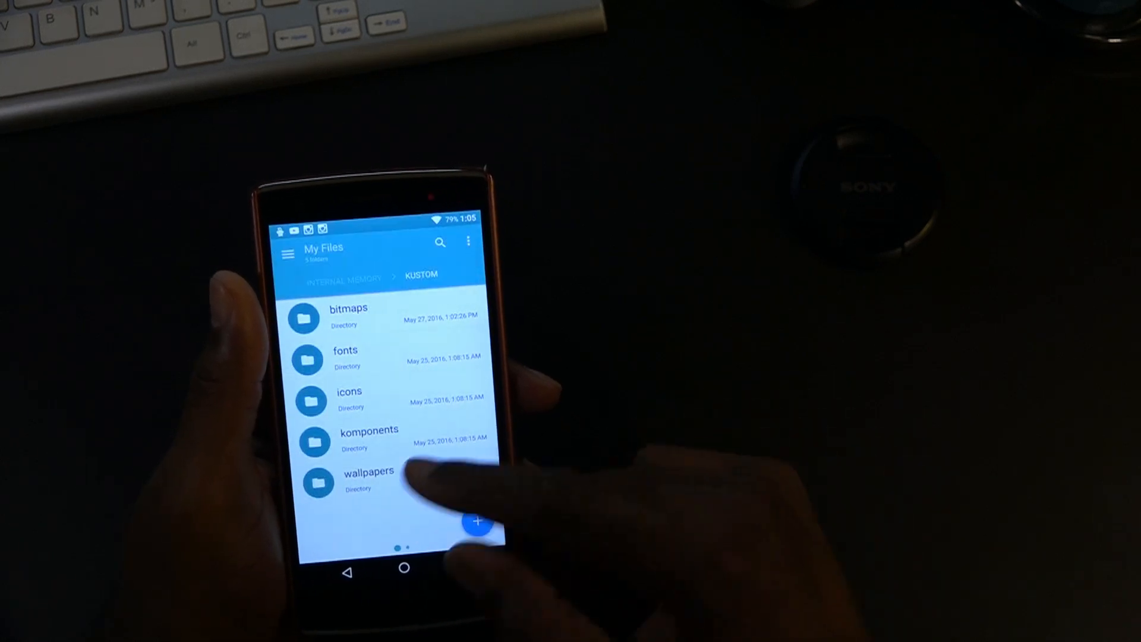
- Paste the file into the Kustom wallpapers folder and return Home to KLWP
left_click(368, 471)
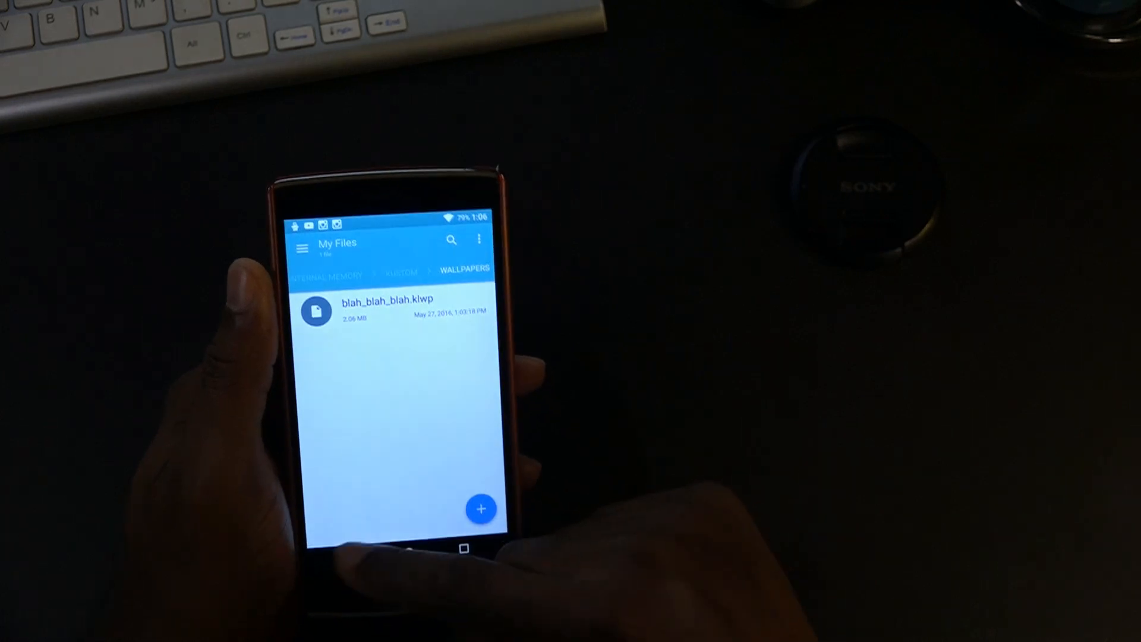
left_click(399, 267)
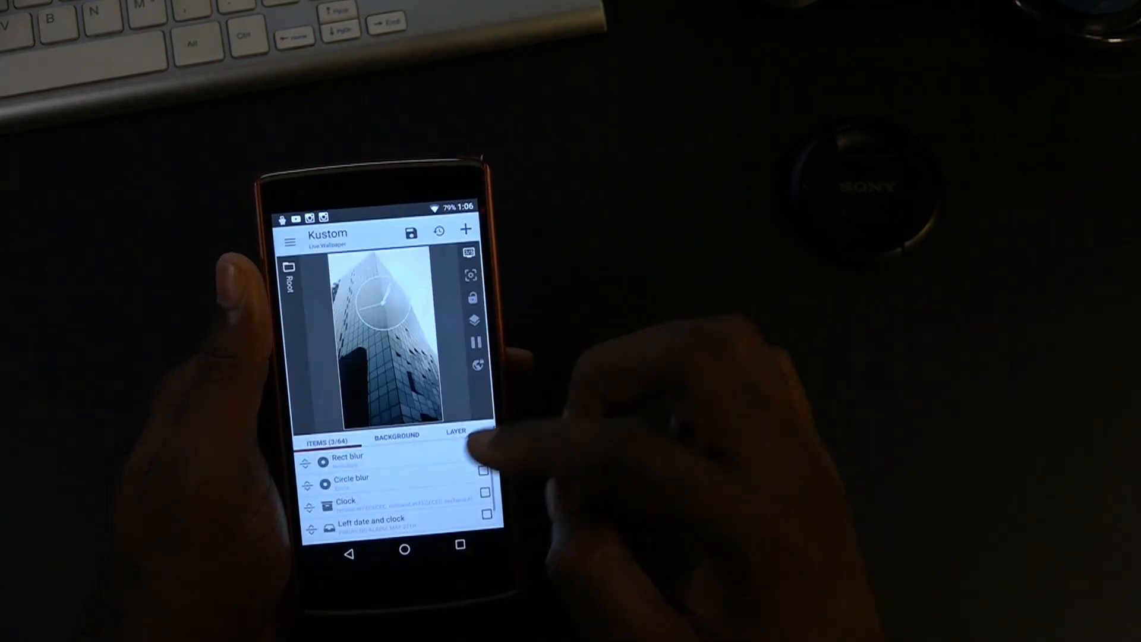
- Load the 'blah blah blah' preset from the Exported tab into the editor
left_click(290, 242)
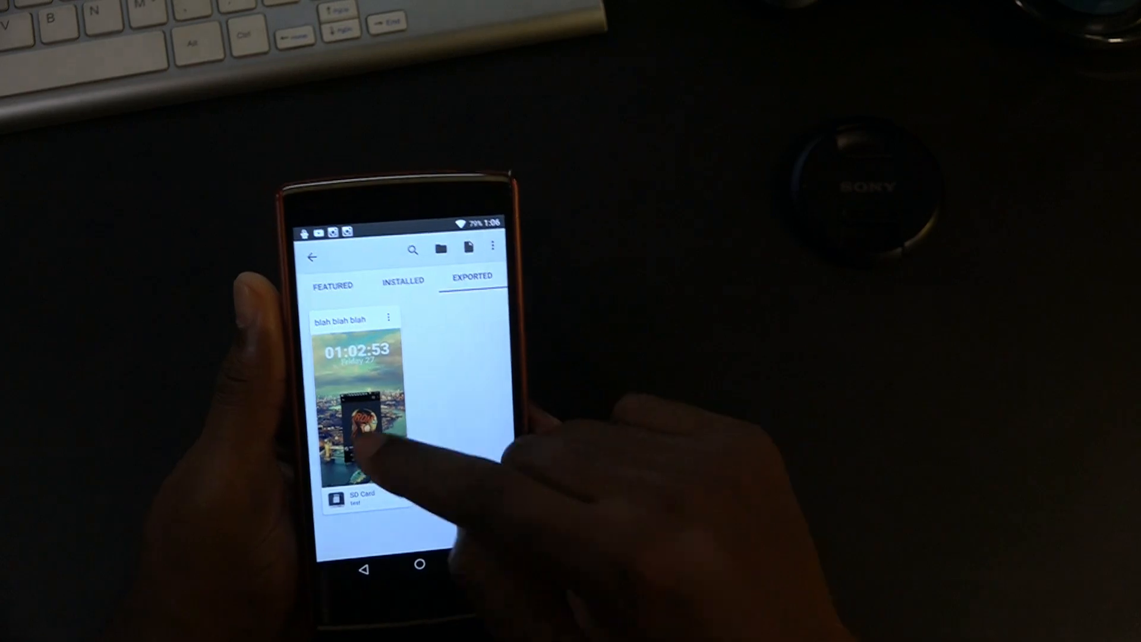
left_click(356, 422)
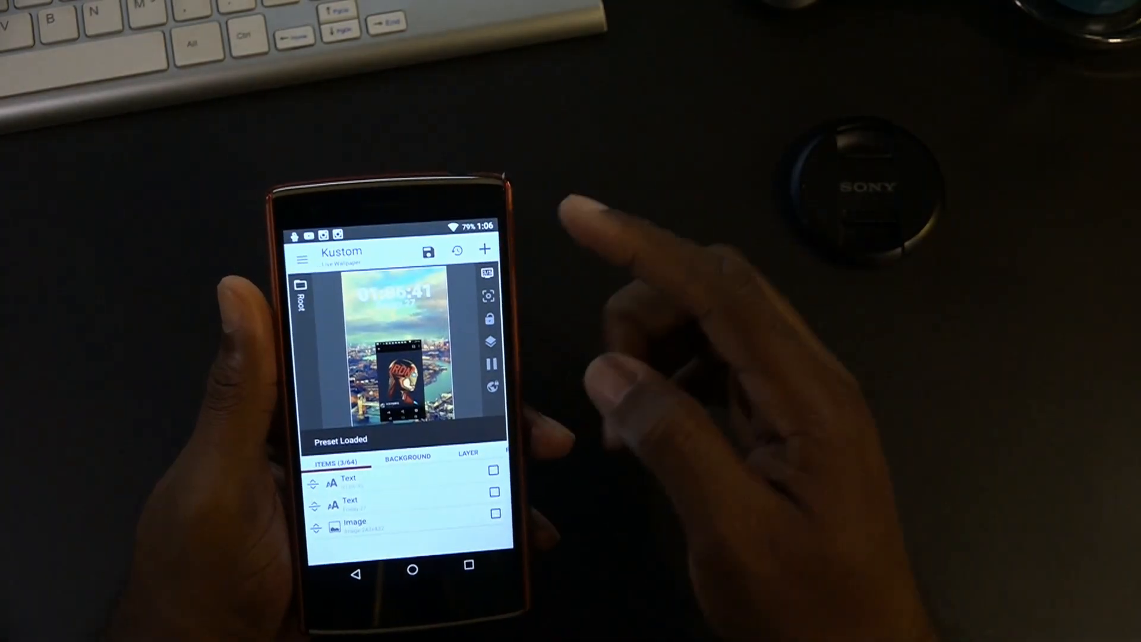